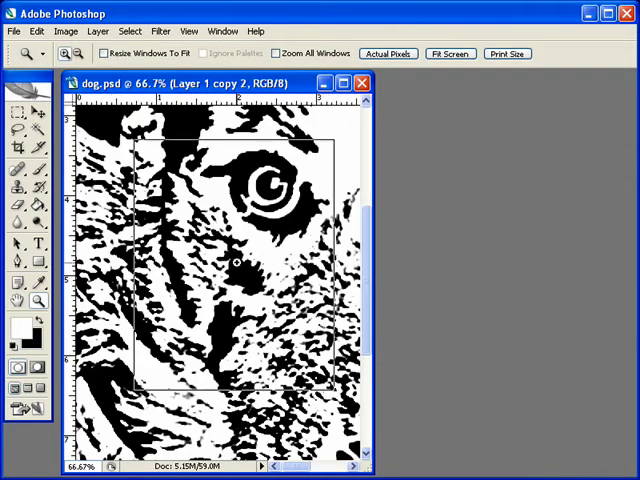
# Zoom to 200% beside the left eye and paint white over stray black specks.
pyautogui.click(388, 53)
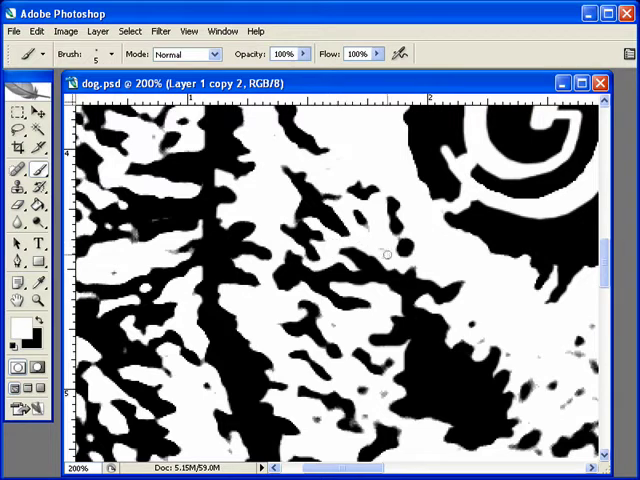
pyautogui.moveTo(358, 225)
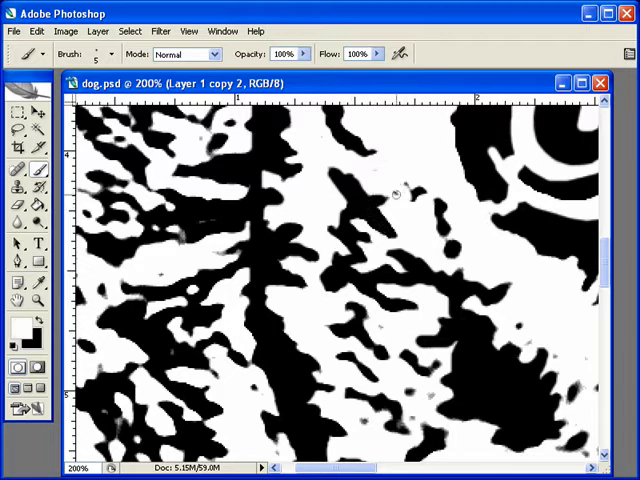
pyautogui.moveTo(412, 210)
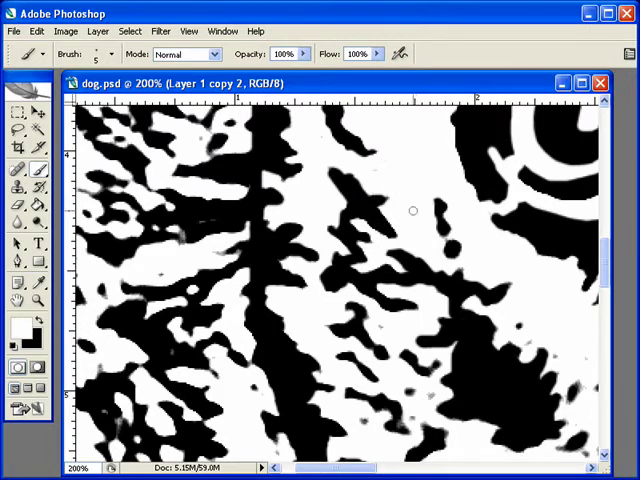
pyautogui.moveTo(410, 210); pyautogui.dragTo(350, 260)
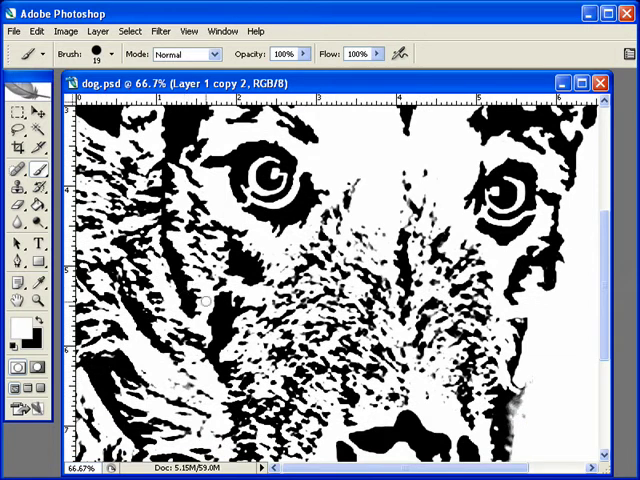
# Zoom in on the fur left of the left eye with black paint and a 5 px brush.
pyautogui.scroll(-3)
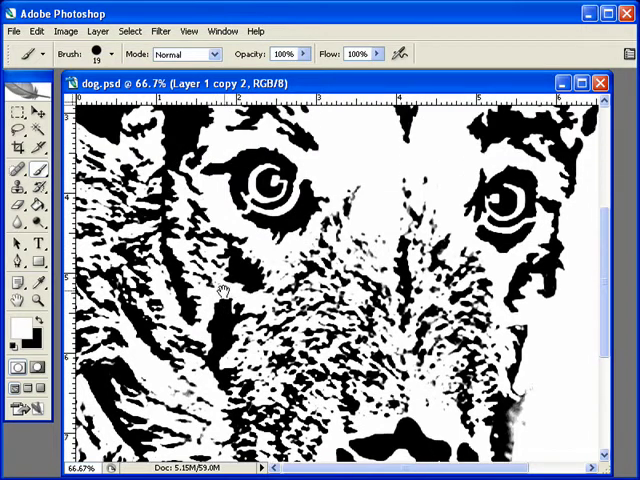
pyautogui.moveTo(220, 270)
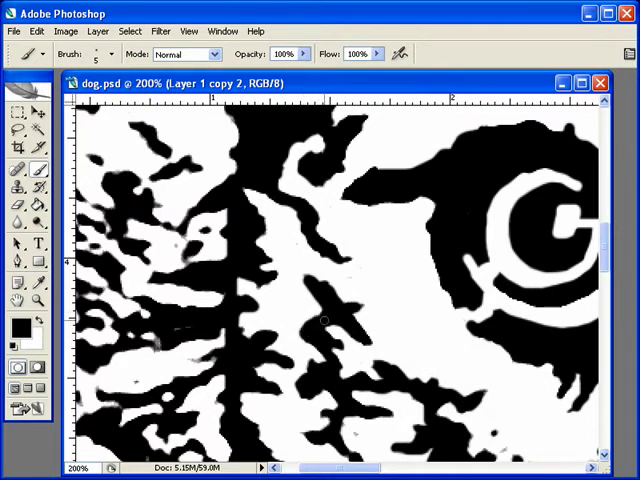
# Paint black bridges joining isolated fur shapes near the left eye to the larger dark areas.
pyautogui.scroll(-3)
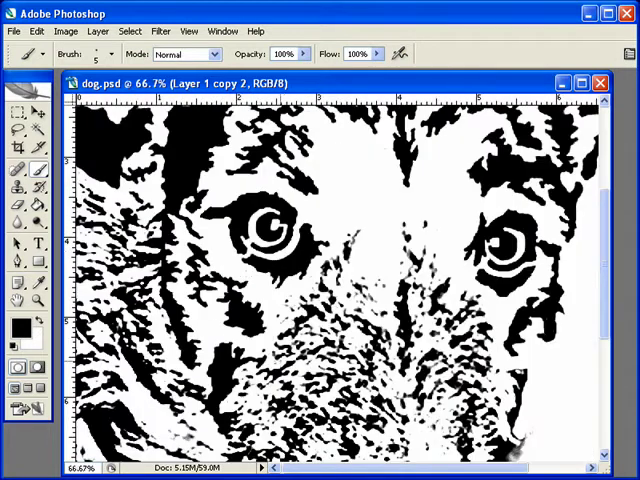
# Brush white over tiny black islands in the muzzle below the left eye at 200%.
pyautogui.scroll(-3)
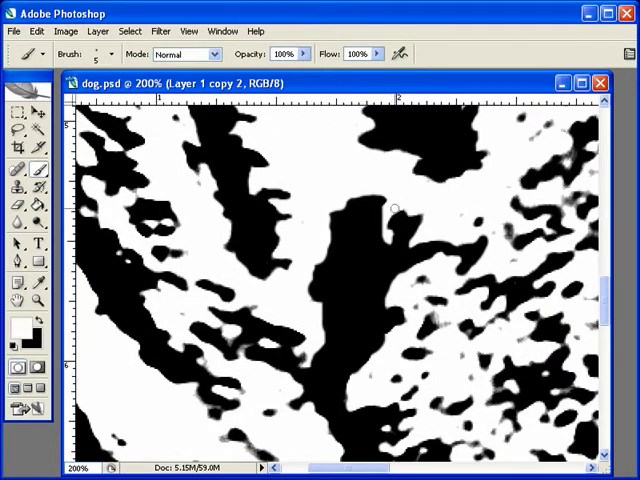
pyautogui.moveTo(388, 238)
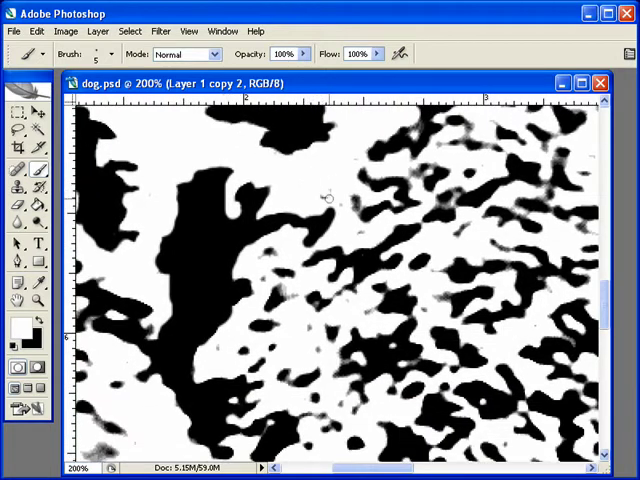
pyautogui.moveTo(339, 206)
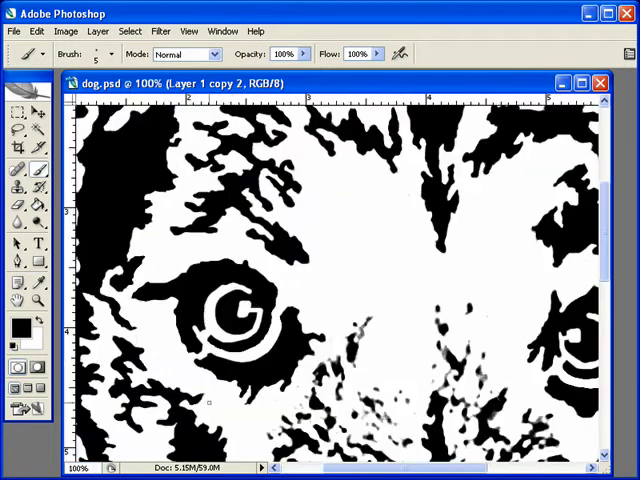
# Paint black to merge the central fur shapes near the left eye, then try the Clone Stamp without a source.
pyautogui.scroll(-3)
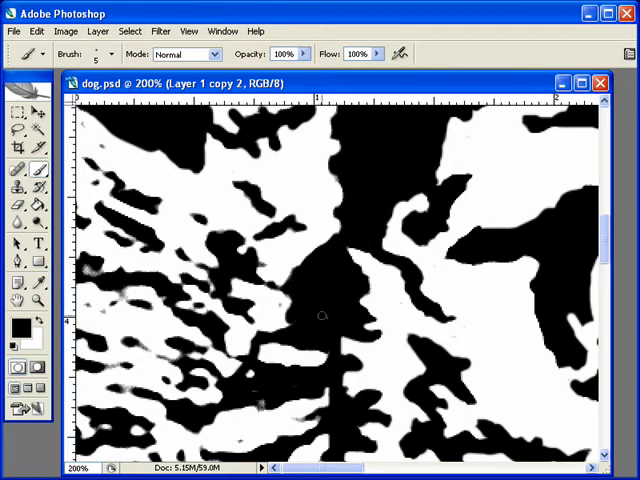
pyautogui.scroll(-3)
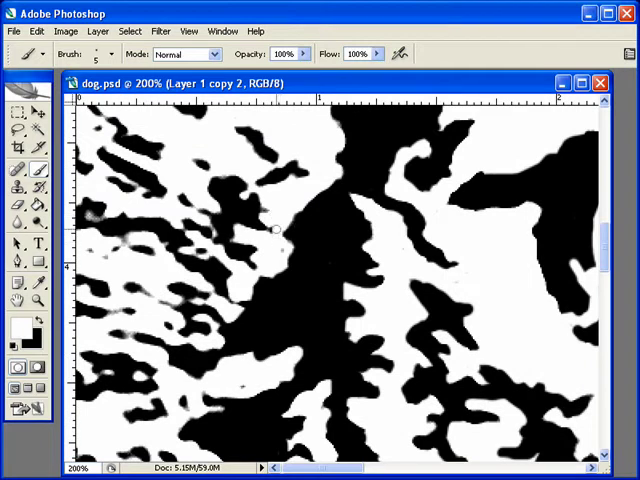
pyautogui.moveTo(258, 293)
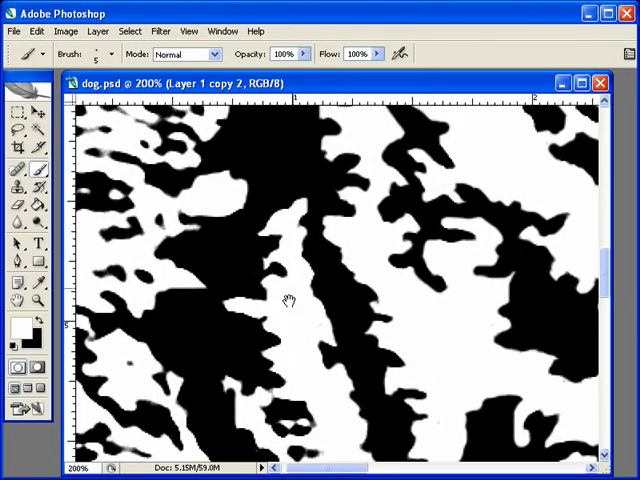
pyautogui.moveTo(293, 233)
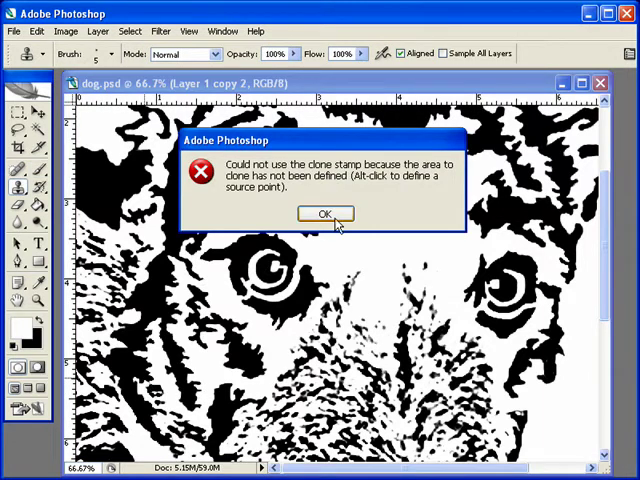
# Dismiss the clone-source warning and fill the white flecks in the dark stripe with black.
pyautogui.click(324, 213)
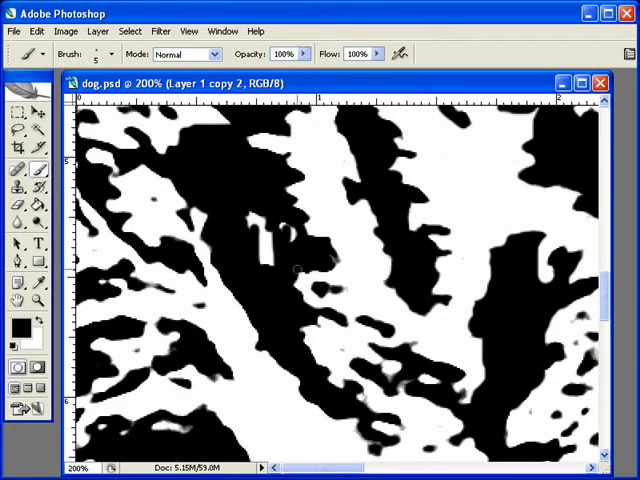
pyautogui.click(262, 255)
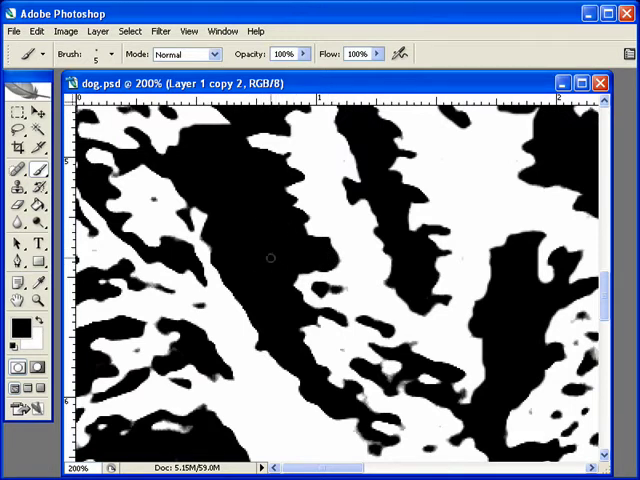
pyautogui.scroll(-3)
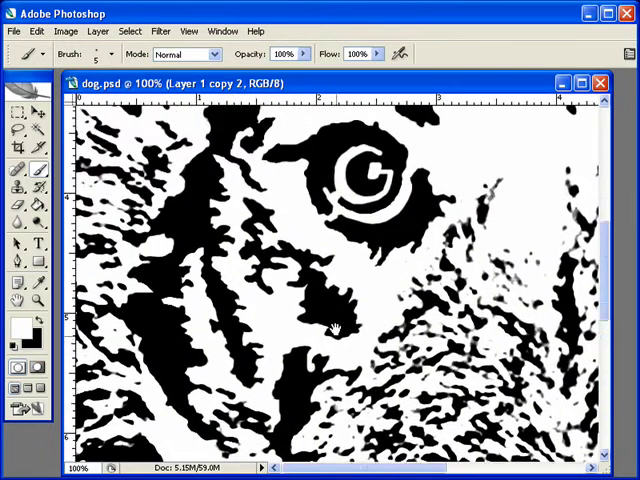
# Merge small fur pieces beside the dark stripe below the left eye into one black shape.
pyautogui.scroll(-3)
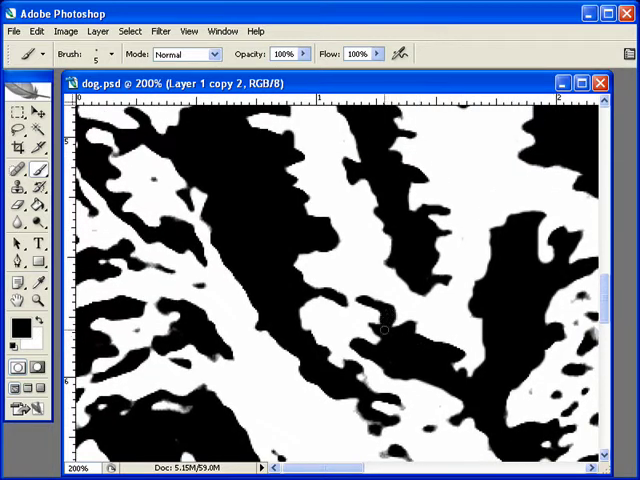
pyautogui.moveTo(390, 342)
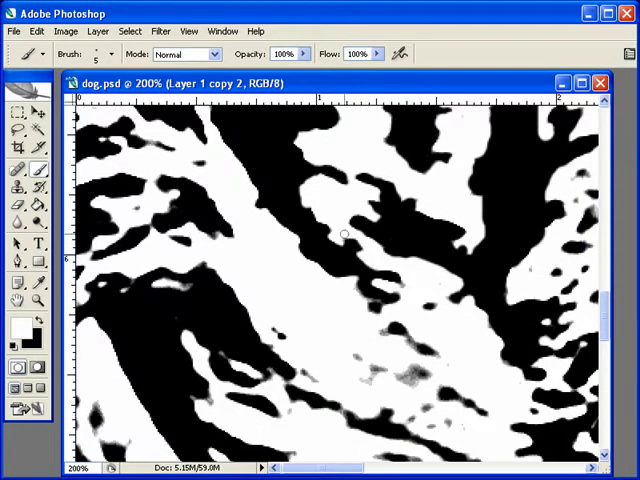
pyautogui.moveTo(350, 240)
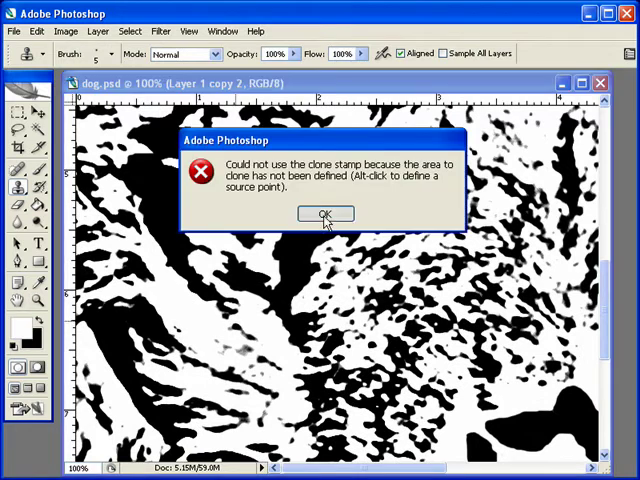
# Dismiss the clone-source warning and continue touching up the dark fur stripes.
pyautogui.click(325, 213)
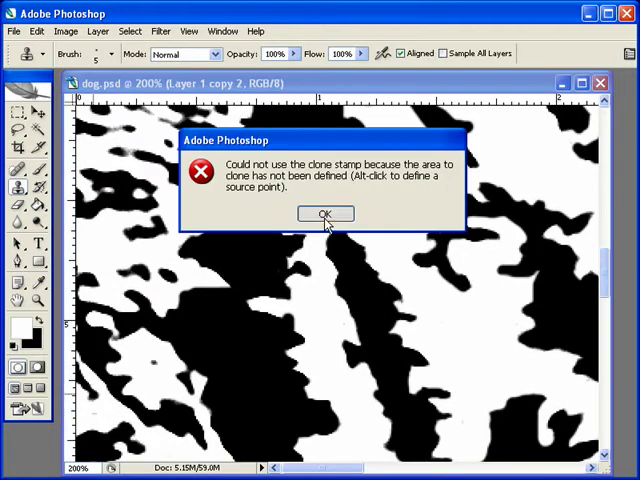
# Dismiss the warning and switch to white paint for the stray black fur bits.
pyautogui.click(325, 213)
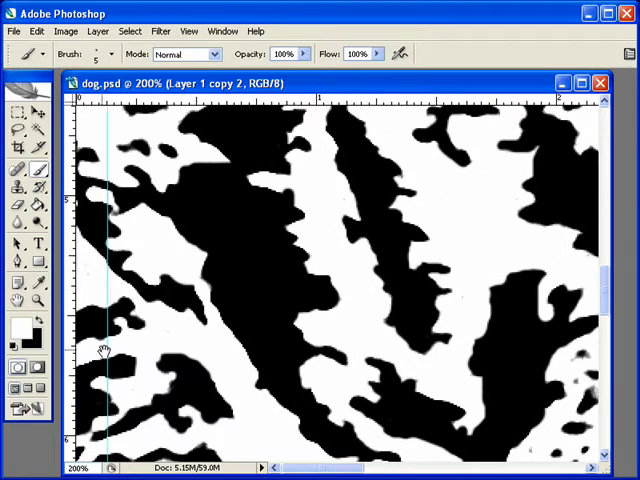
pyautogui.click(38, 110)
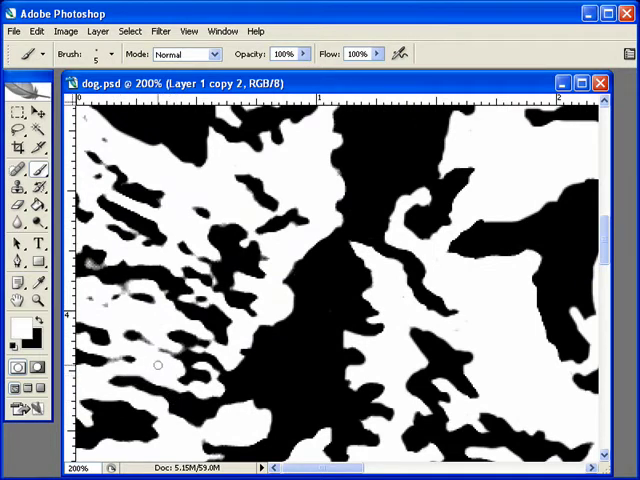
pyautogui.moveTo(128, 328)
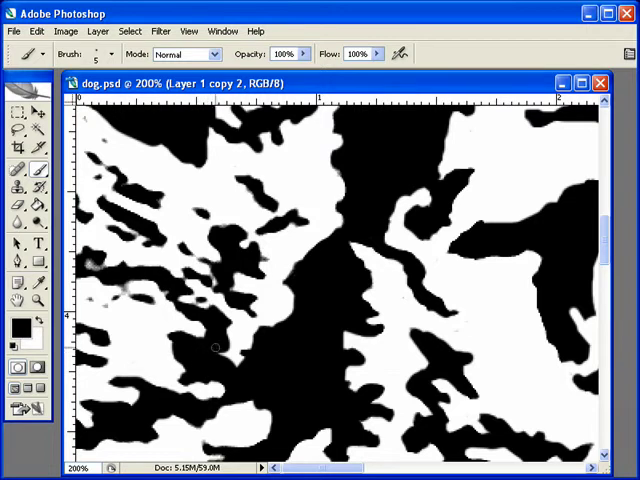
# Paint black linking the small left-side fur flecks to the central black shape.
pyautogui.scroll(-3)
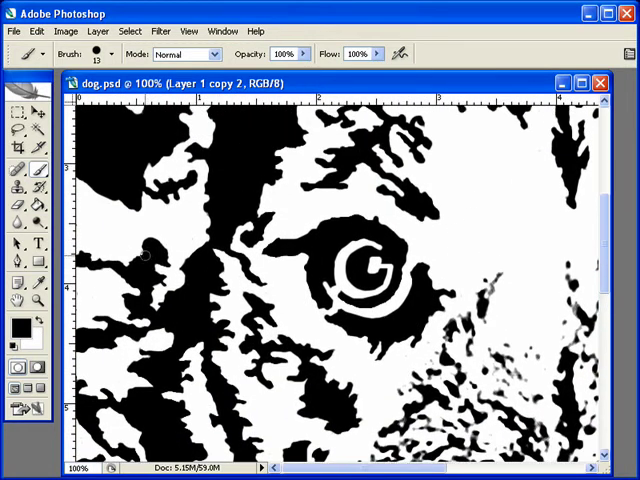
# Zoom out to show the fur below the dog's left eye toward the muzzle.
pyautogui.scroll(-3)
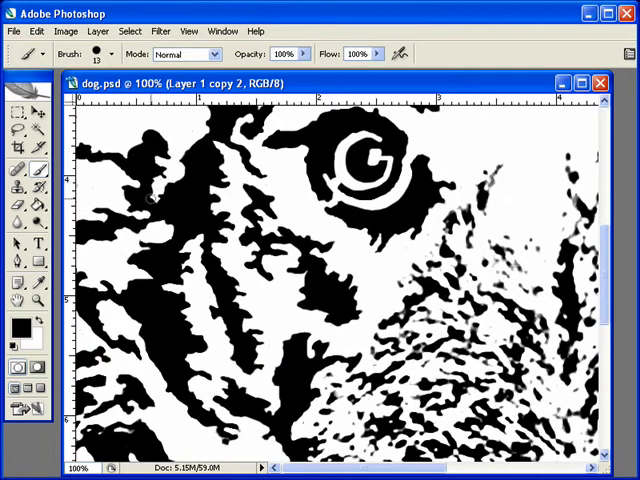
pyautogui.moveTo(273, 298)
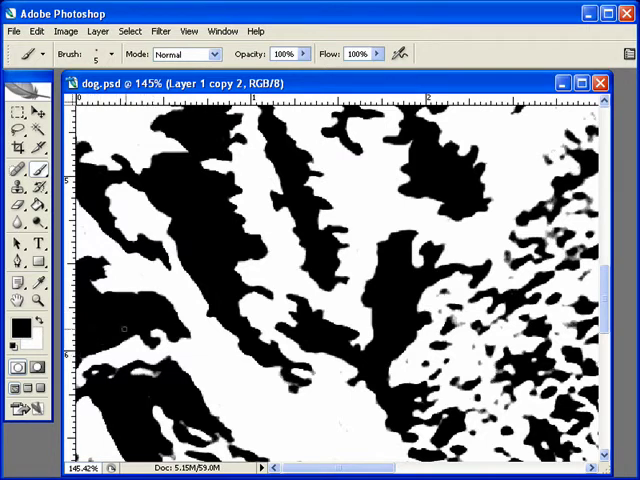
pyautogui.click(266, 247)
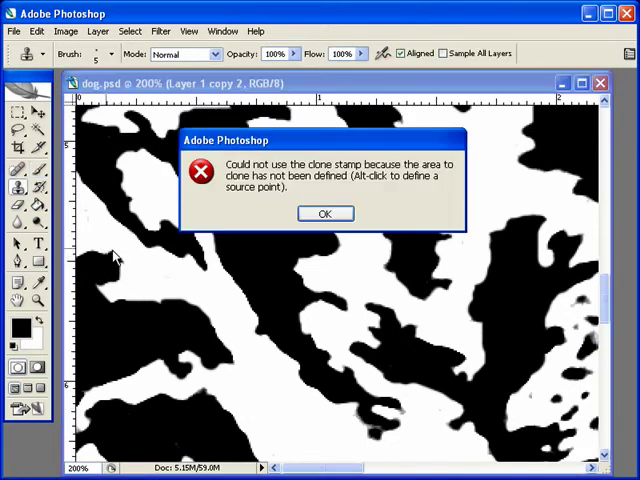
pyautogui.click(324, 213)
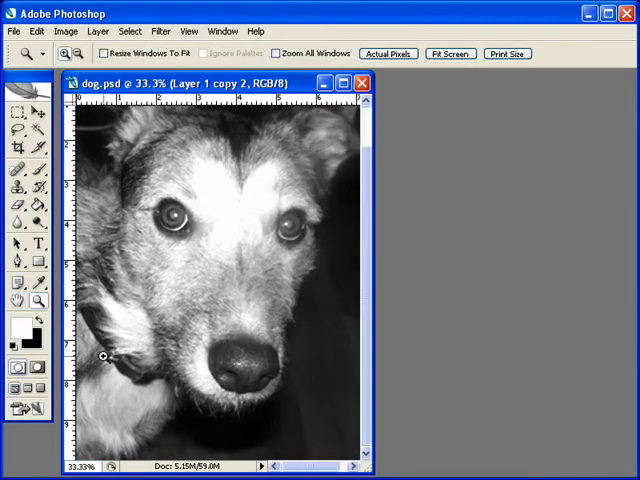
pyautogui.click(104, 356)
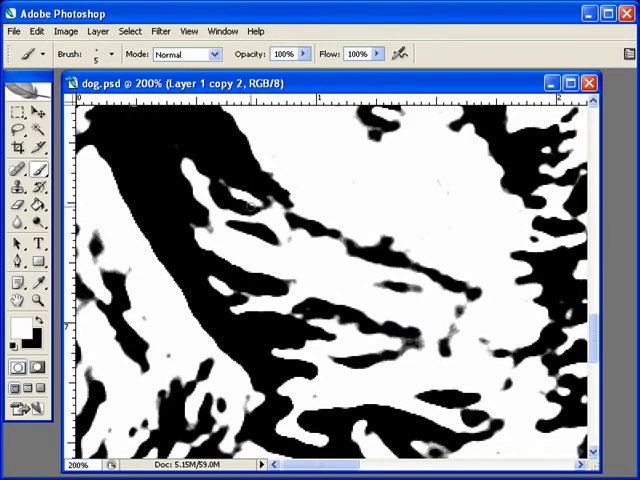
# Paint out a stray speck in the cheek fur and pan across the streaks.
pyautogui.click(215, 190)
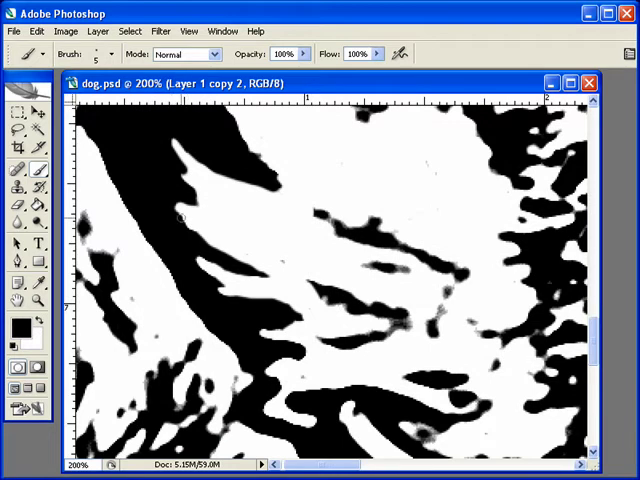
pyautogui.moveTo(203, 247)
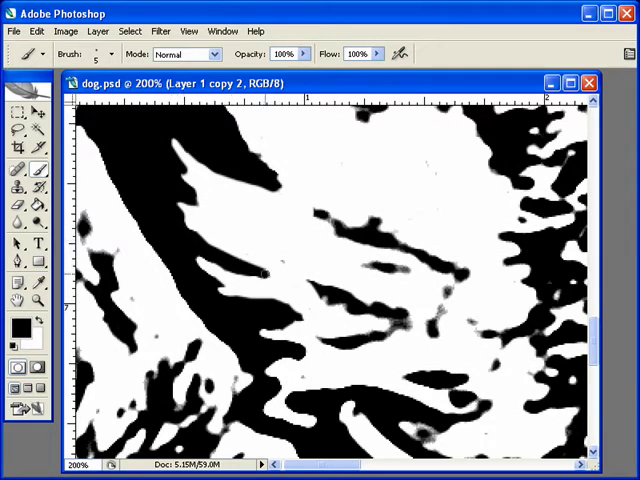
pyautogui.moveTo(190, 253); pyautogui.dragTo(268, 275)
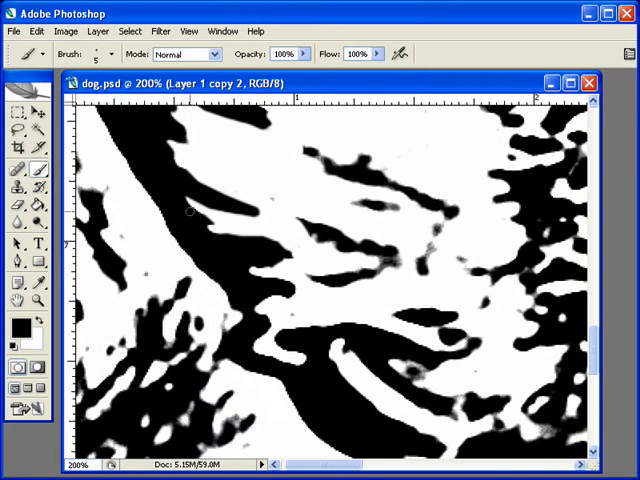
pyautogui.moveTo(225, 238)
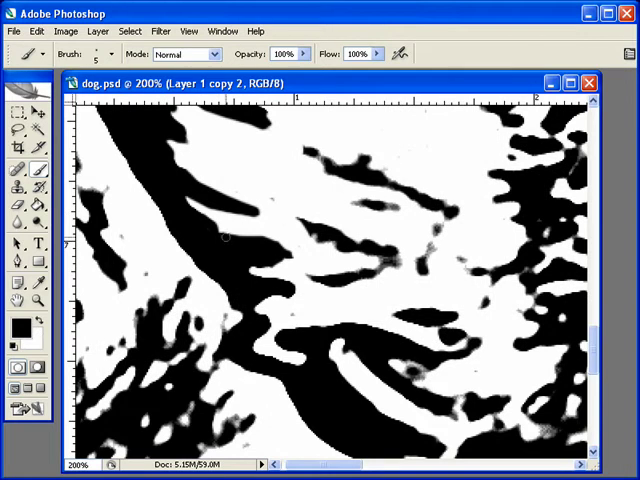
pyautogui.moveTo(255, 243)
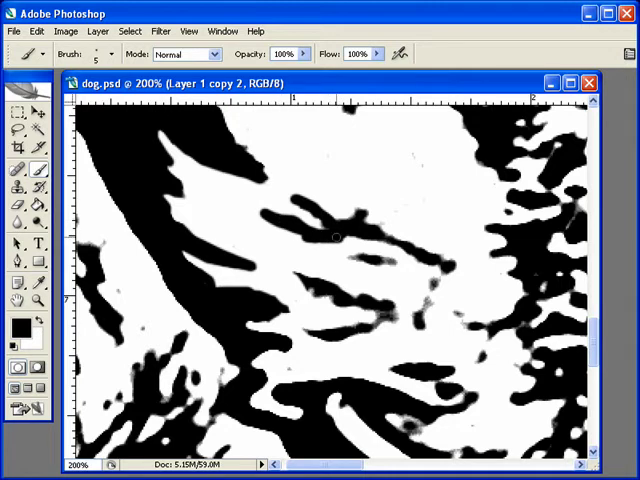
# Paint black bridges joining the floating cheek fur streaks.
pyautogui.moveTo(225, 195); pyautogui.dragTo(335, 235)
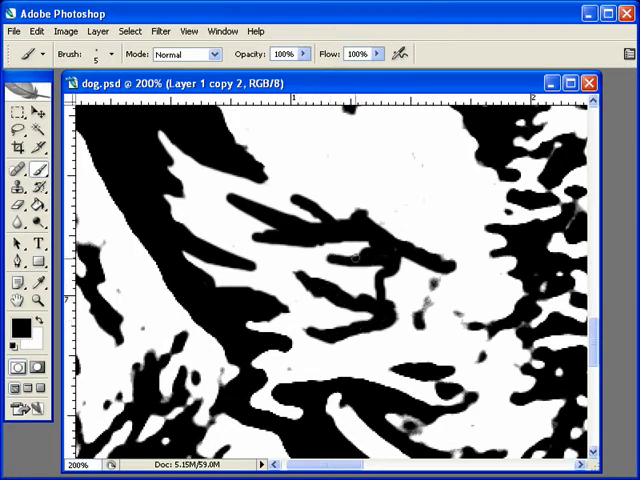
pyautogui.click(355, 255)
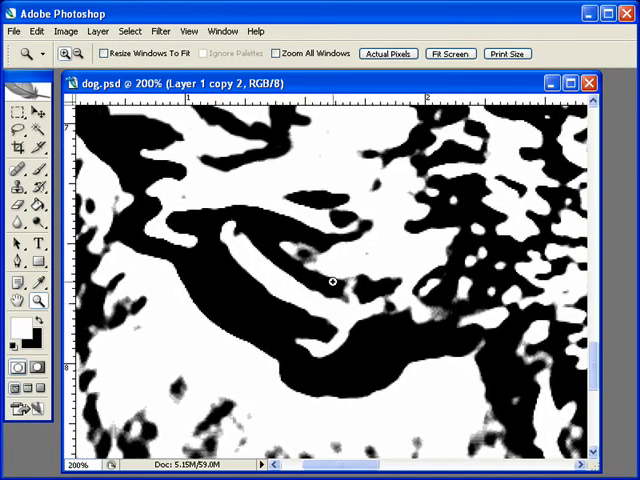
# Zoom in on the curved fur patch, then zoom back out to the whole face.
pyautogui.click(10, 169)
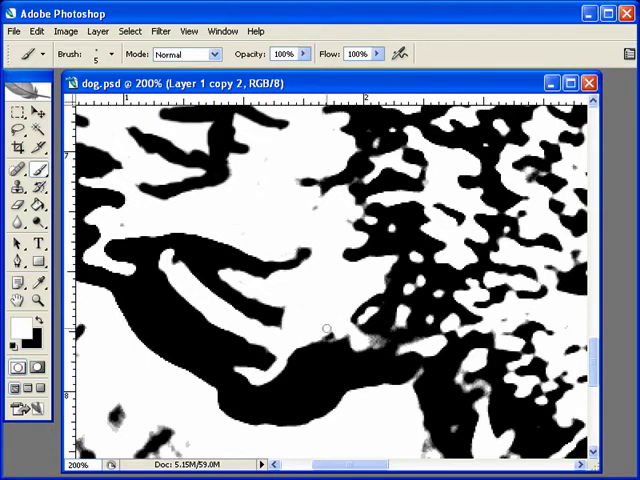
pyautogui.scroll(-3)
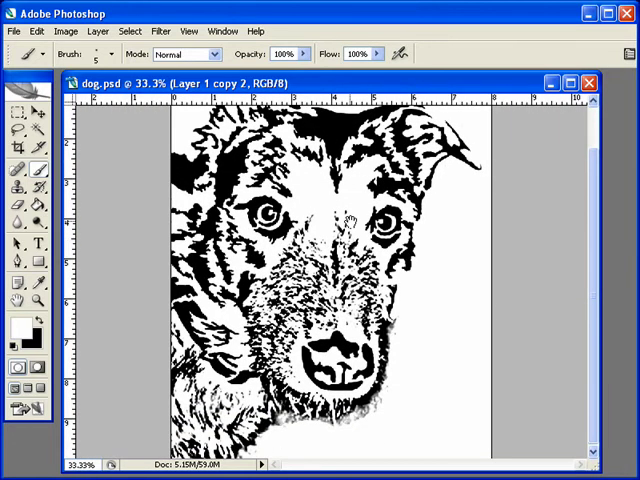
pyautogui.moveTo(448, 74)
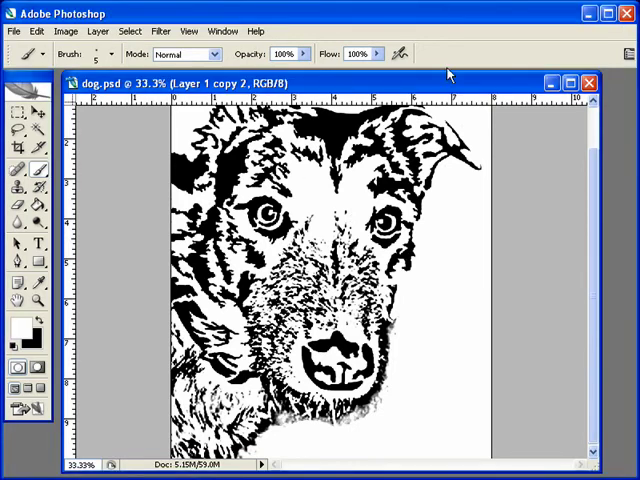
pyautogui.moveTo(448, 75)
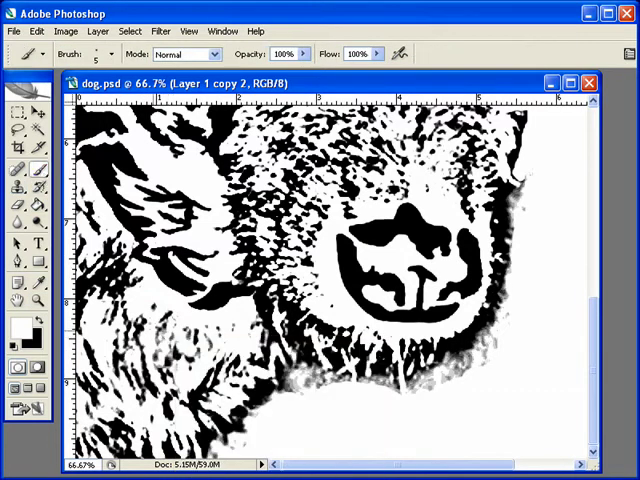
# Zoom in closer on the side of the dog's face.
pyautogui.click(117, 54)
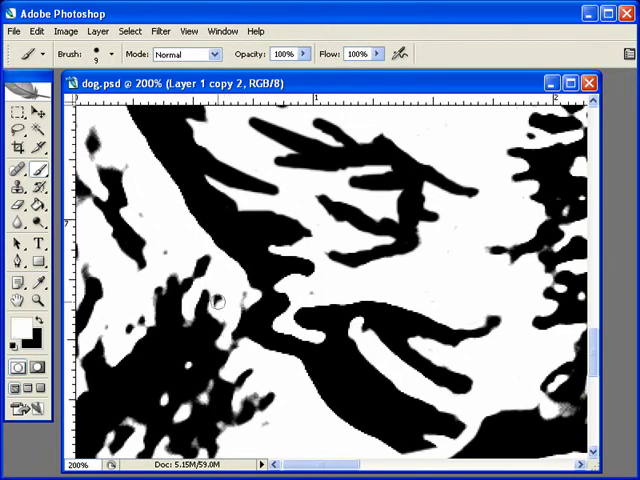
pyautogui.moveTo(159, 242)
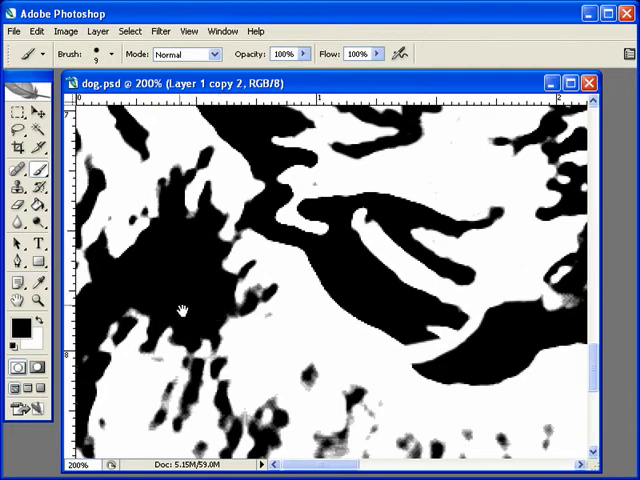
# Paint stray specks into the dark cheek fur mass and zoom out.
pyautogui.moveTo(183, 308); pyautogui.dragTo(118, 283)
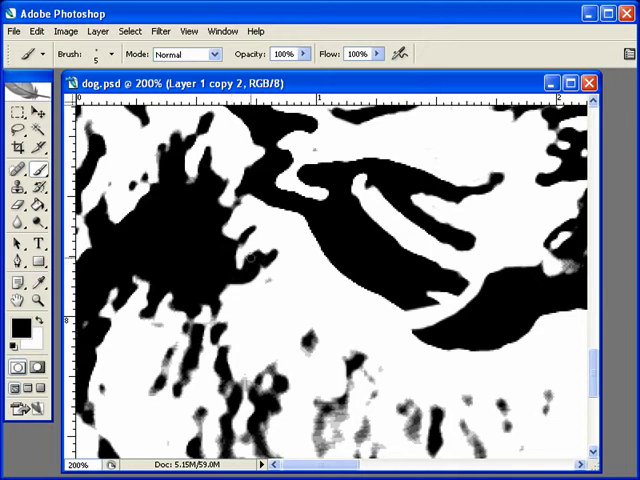
pyautogui.moveTo(242, 305)
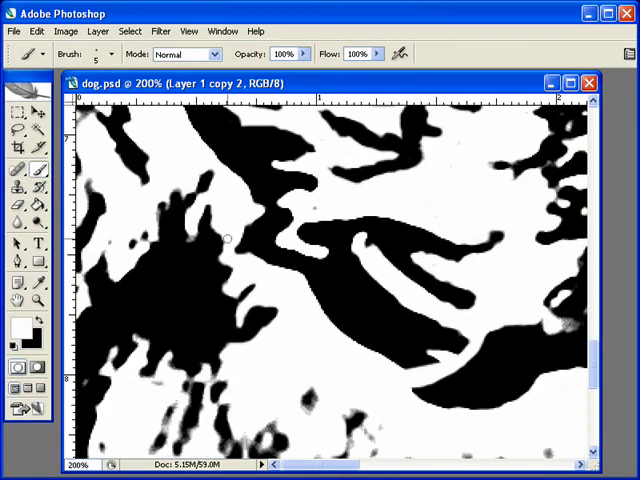
pyautogui.moveTo(163, 193)
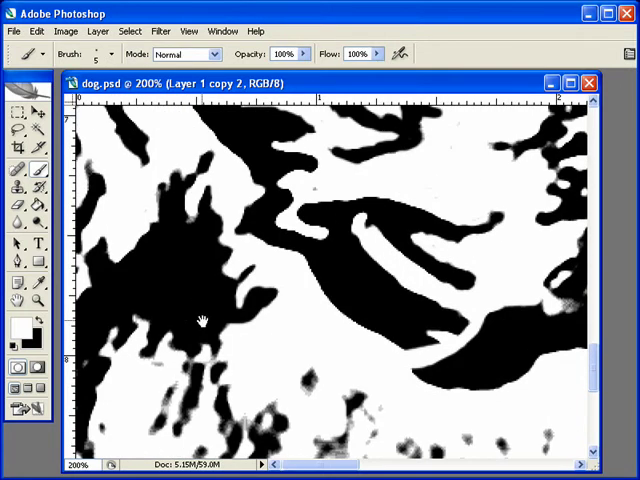
pyautogui.moveTo(255, 380)
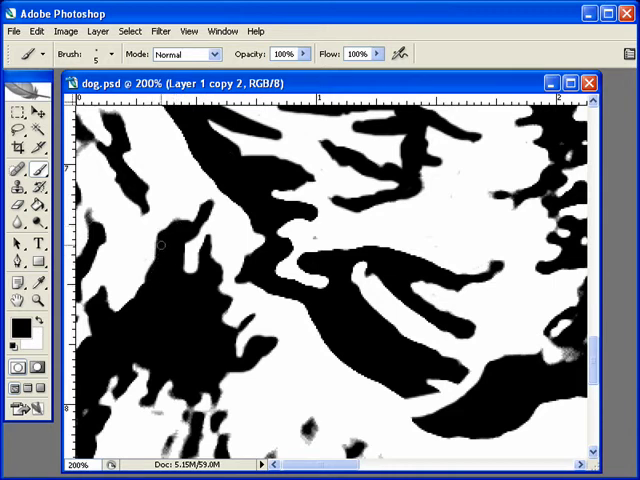
pyautogui.scroll(-3)
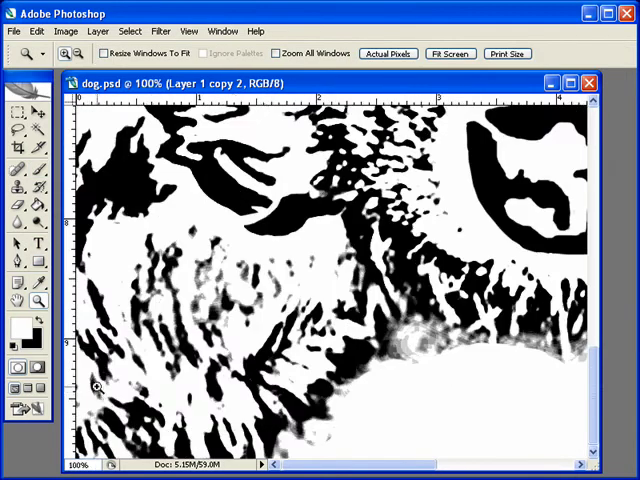
# Zoom to 200% on the streaky fur below the muzzle.
pyautogui.click(148, 338)
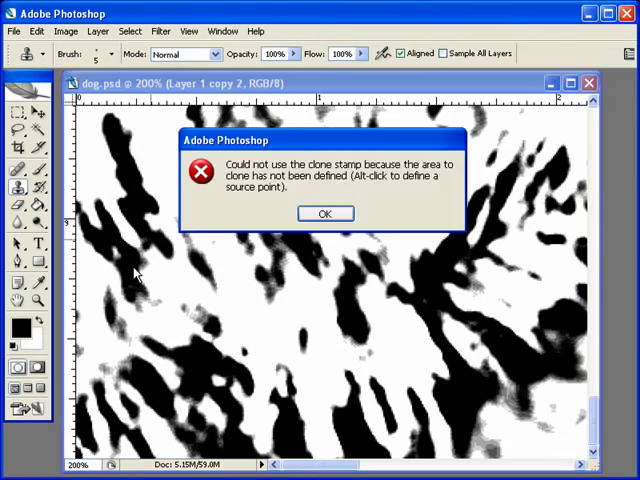
pyautogui.click(324, 213)
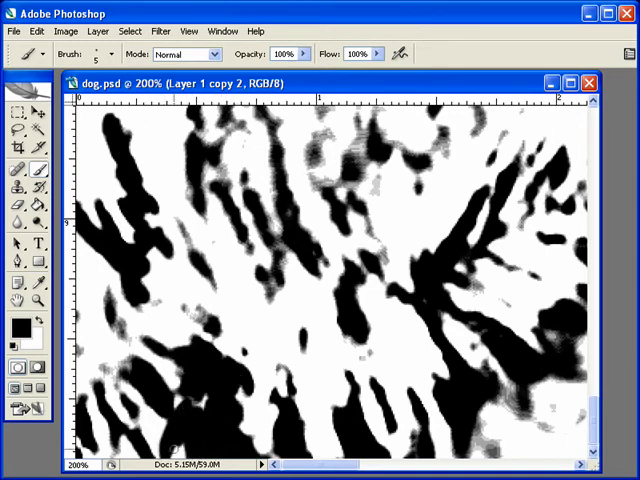
# Paint black over the streaky fur marks below the muzzle.
pyautogui.click(185, 405)
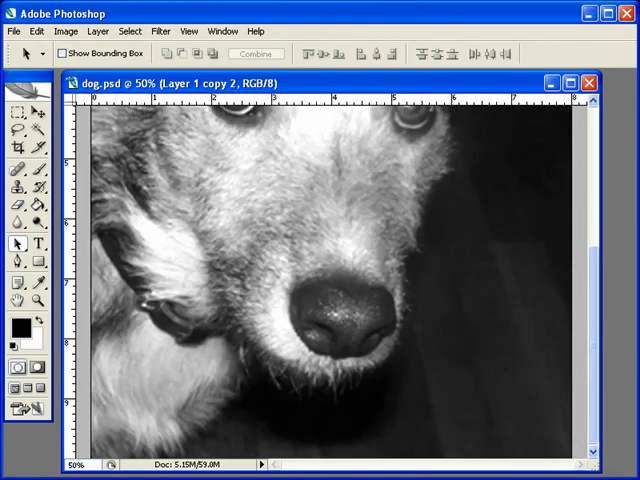
pyautogui.moveTo(160, 407)
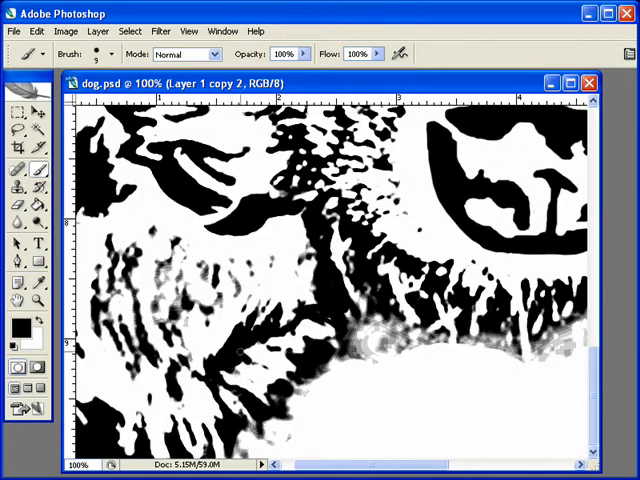
pyautogui.moveTo(255, 335)
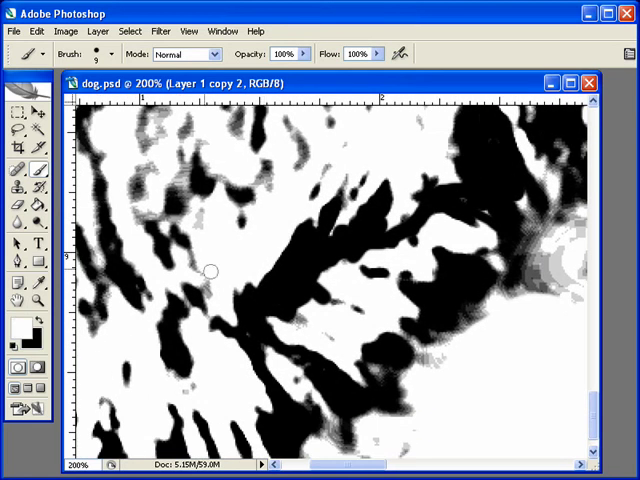
pyautogui.moveTo(407, 310)
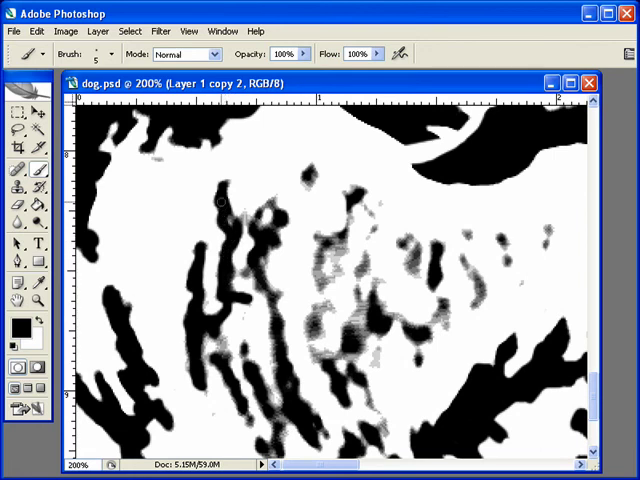
# Paint black along the thin fur strands to connect them.
pyautogui.click(230, 215)
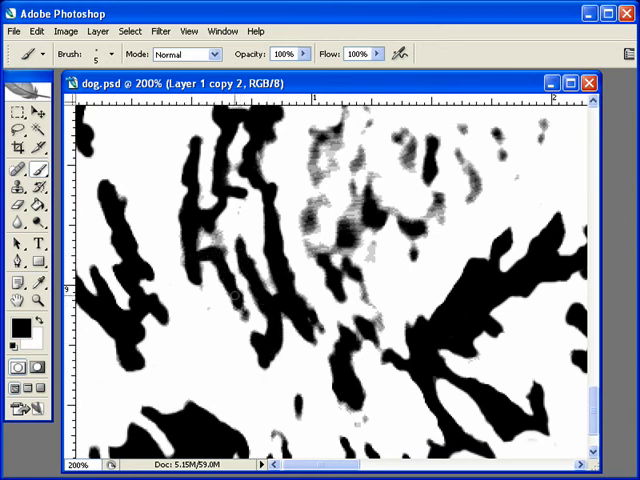
pyautogui.click(232, 300)
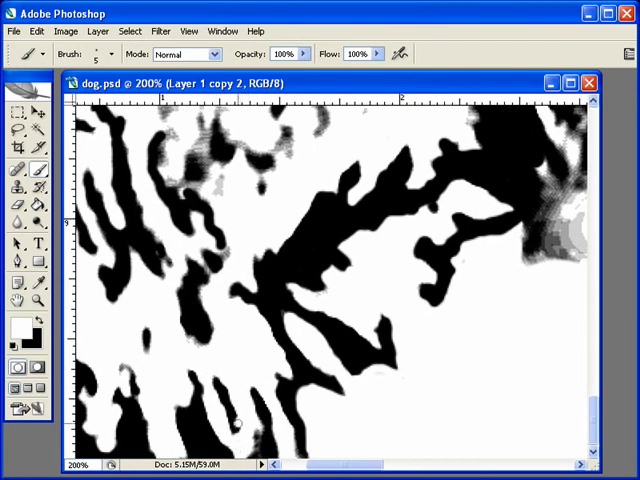
pyautogui.moveTo(220, 393)
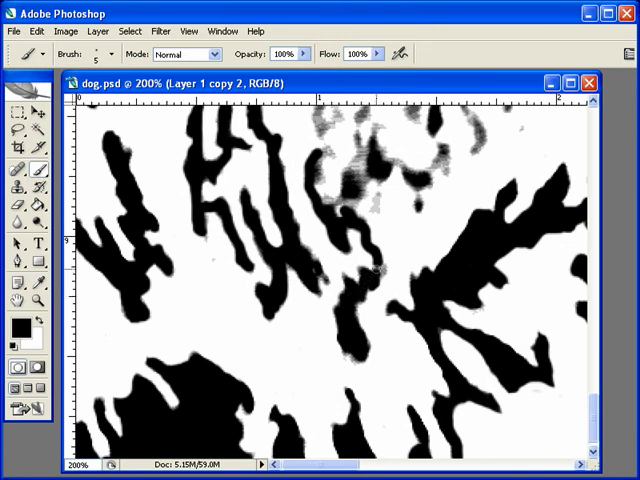
# Paint the gray cluster above the strands into solid black strokes.
pyautogui.click(345, 290)
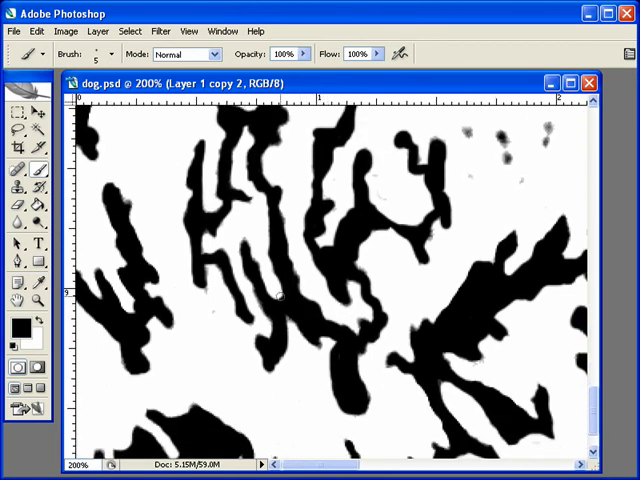
# Attempt to clone over the upper-right fur specks, then dismiss the missing clone-source warning.
pyautogui.click(280, 295)
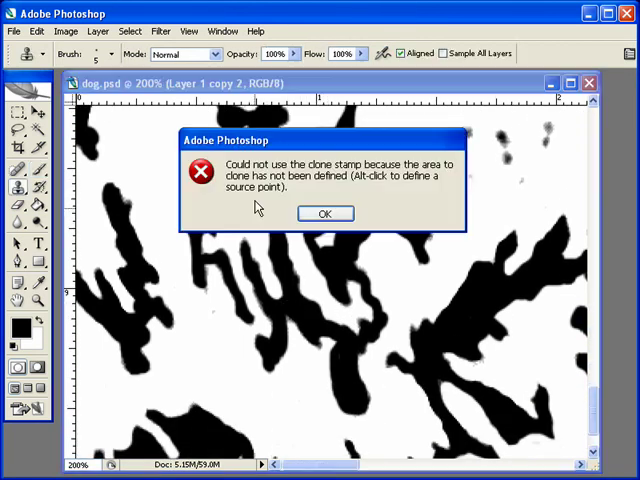
pyautogui.click(324, 213)
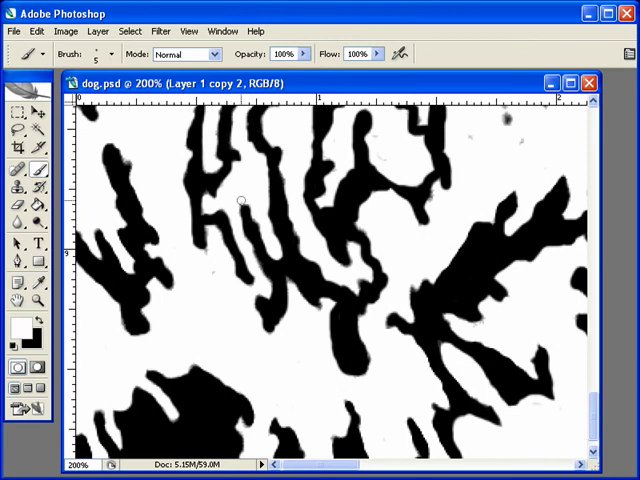
pyautogui.moveTo(252, 211)
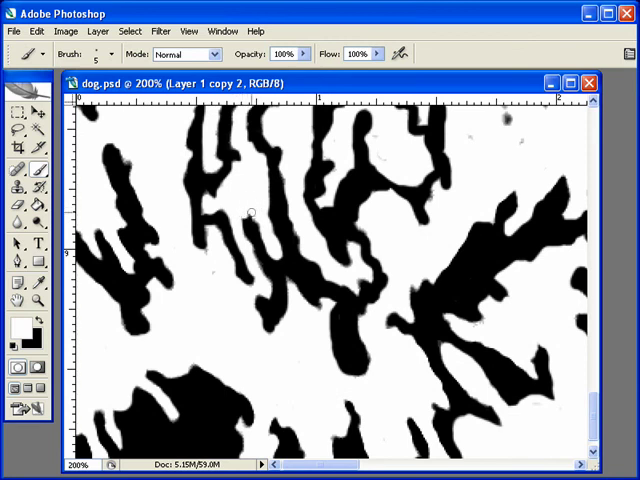